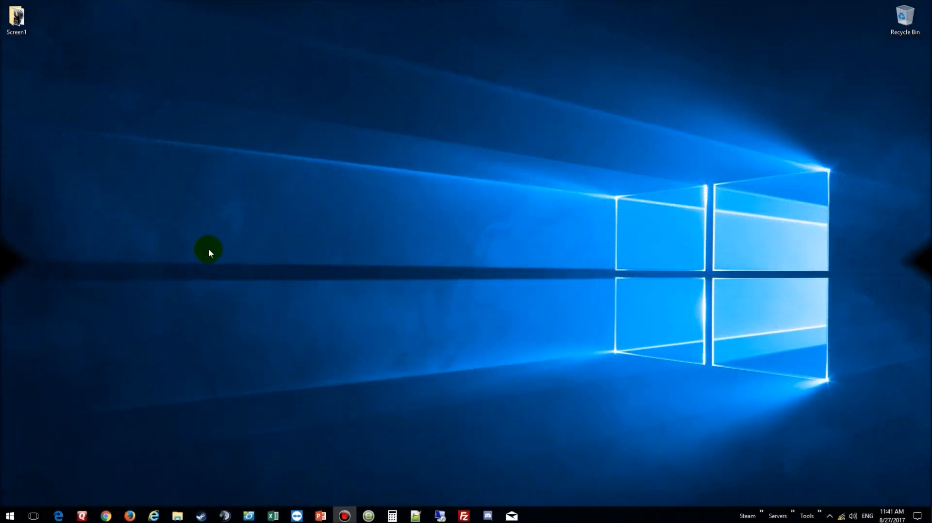
mouse_move(101, 452)
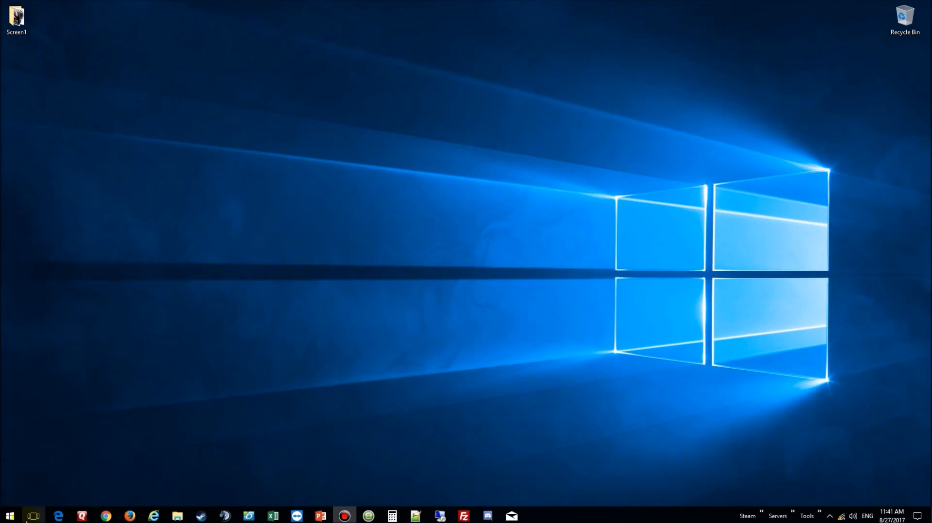
- Bring up the Start button's quick menu of system tools
right_click(10, 515)
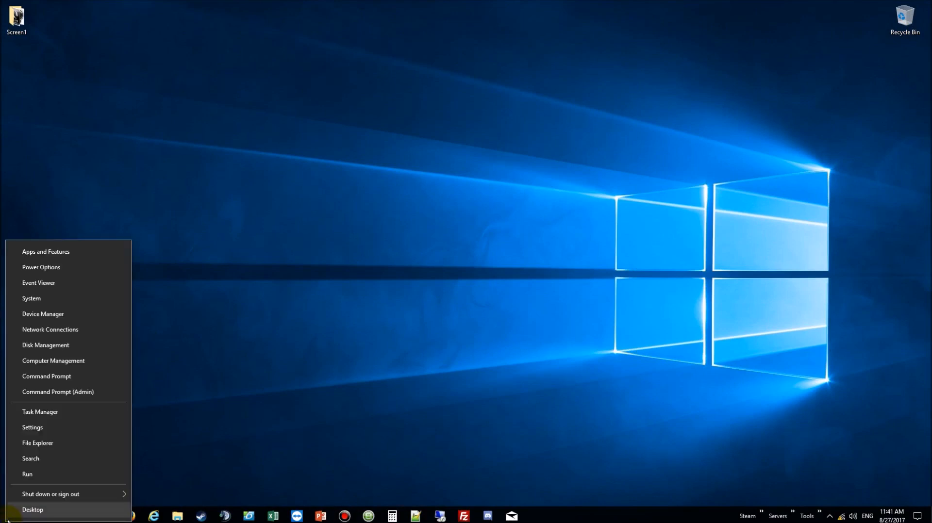
mouse_move(47, 467)
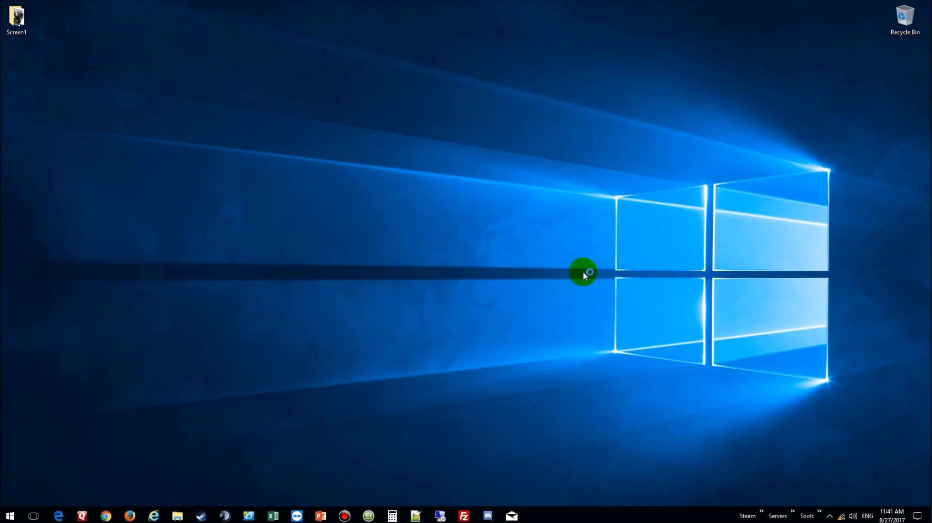
- Run ipconfig to reveal IPv4 address 192.168.1.5 and default gateway 192.168.1.1
left_click(512, 515)
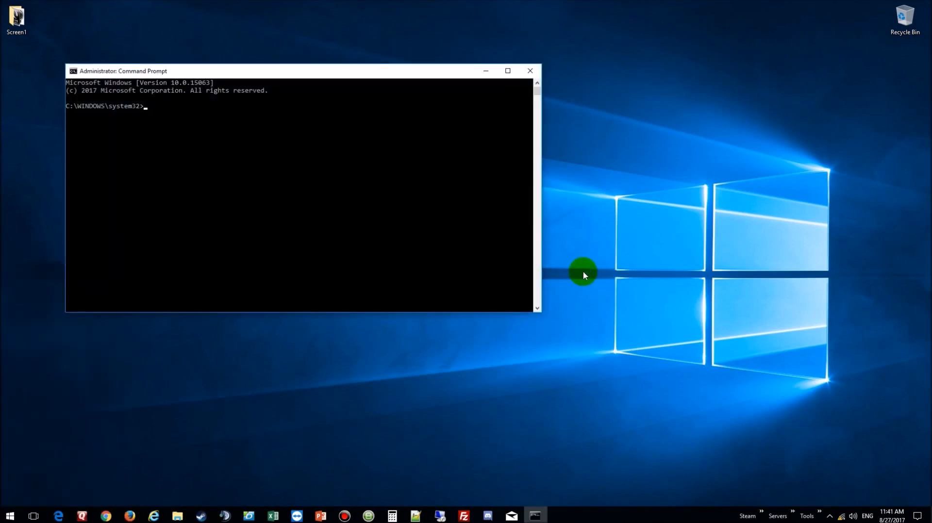
type("ip")
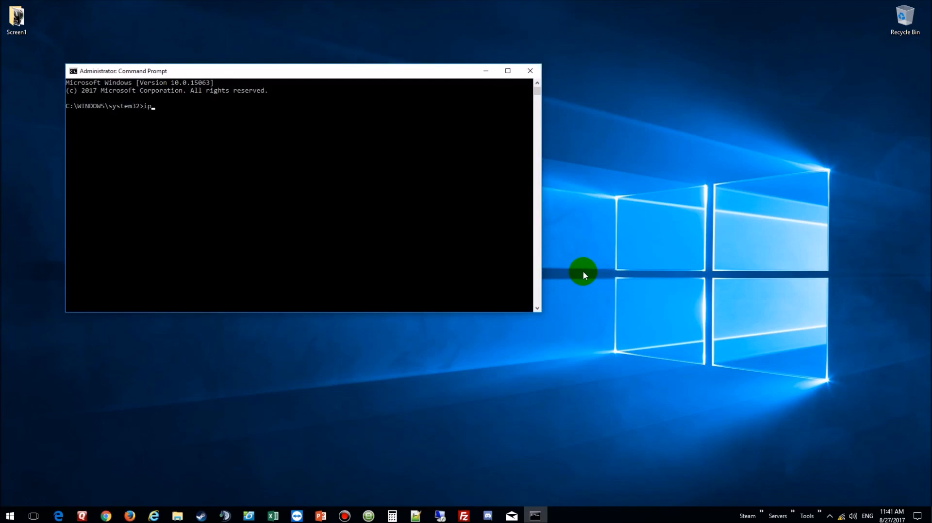
type("config")
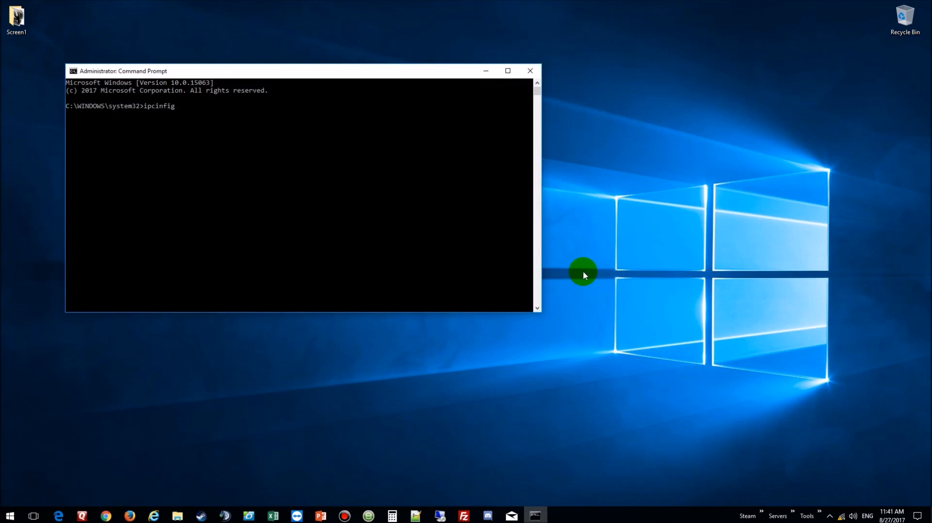
key("Backspace")
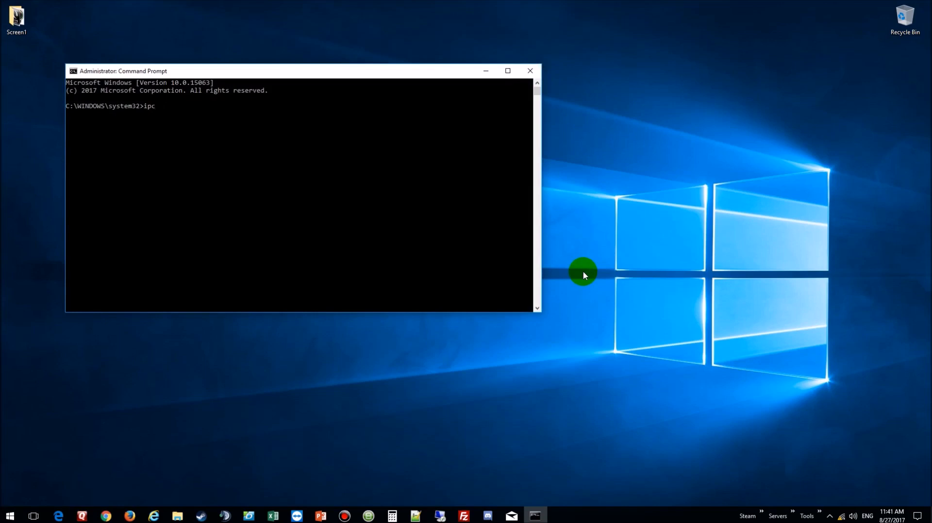
type("onfig")
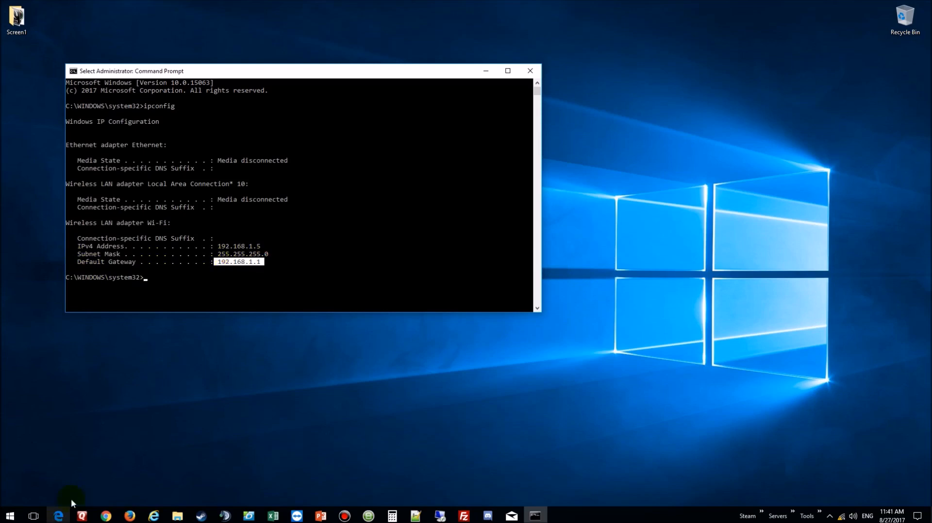
- Browse to 192.168.1.1 in Chrome and log in with the admin credentials
left_click(105, 516)
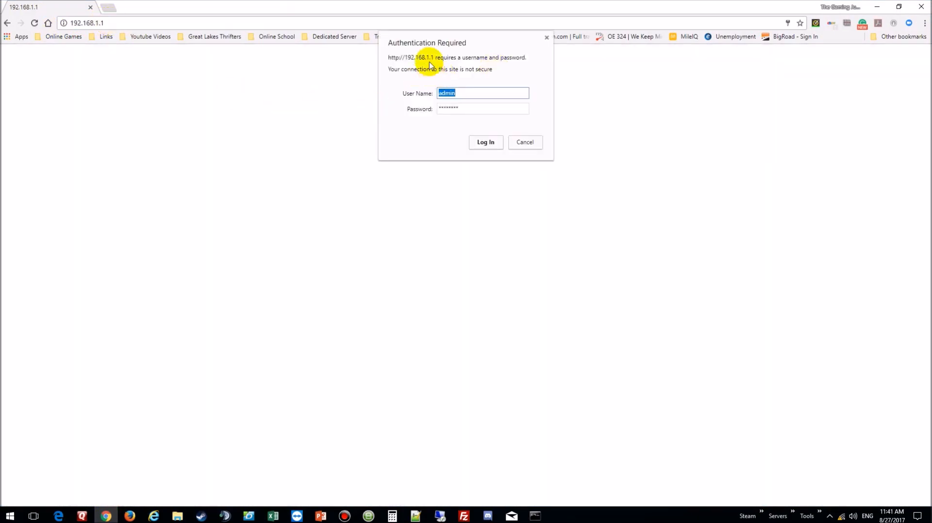
mouse_move(457, 79)
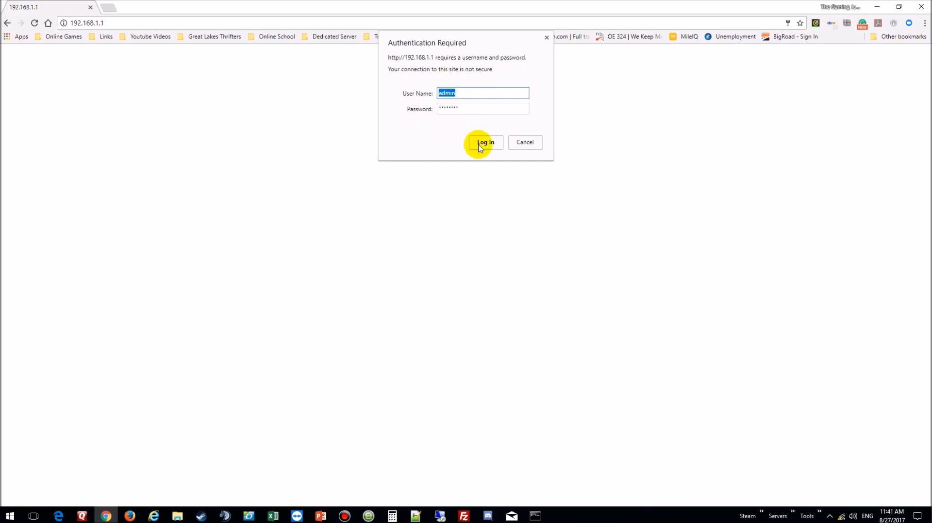
left_click(486, 141)
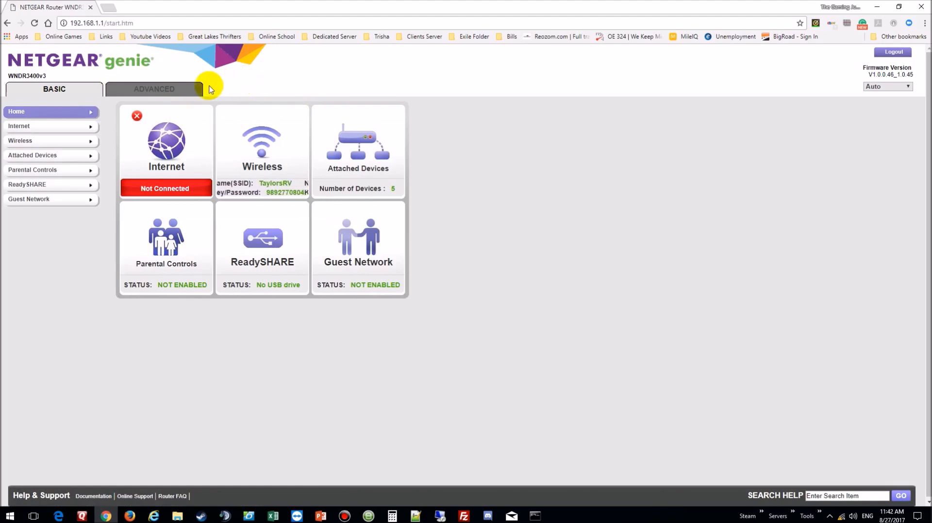
- Navigate via Advanced Setup to the Port Forwarding / Port Triggering page
left_click(154, 88)
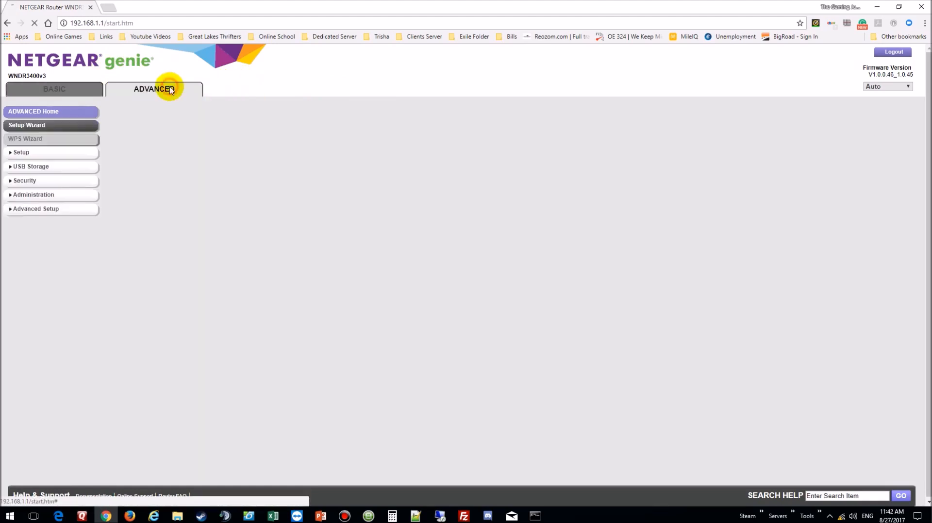
left_click(154, 88)
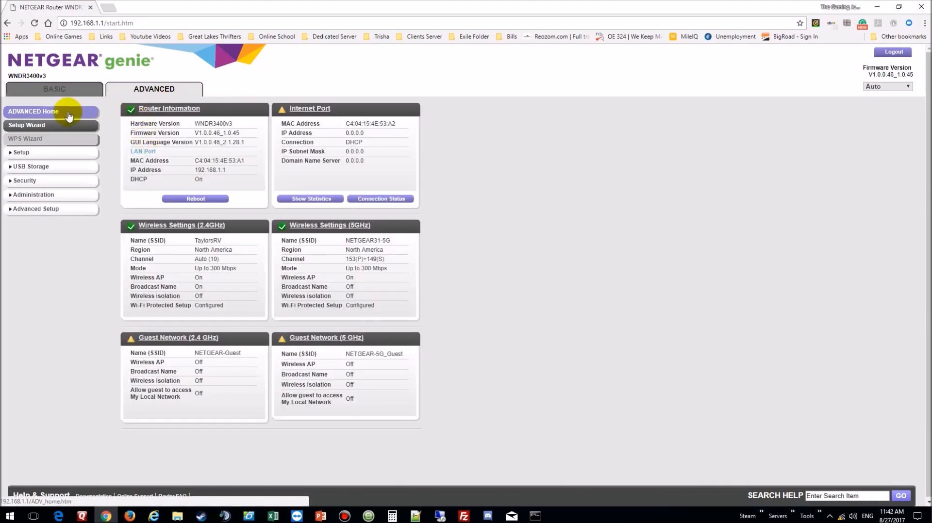
left_click(36, 209)
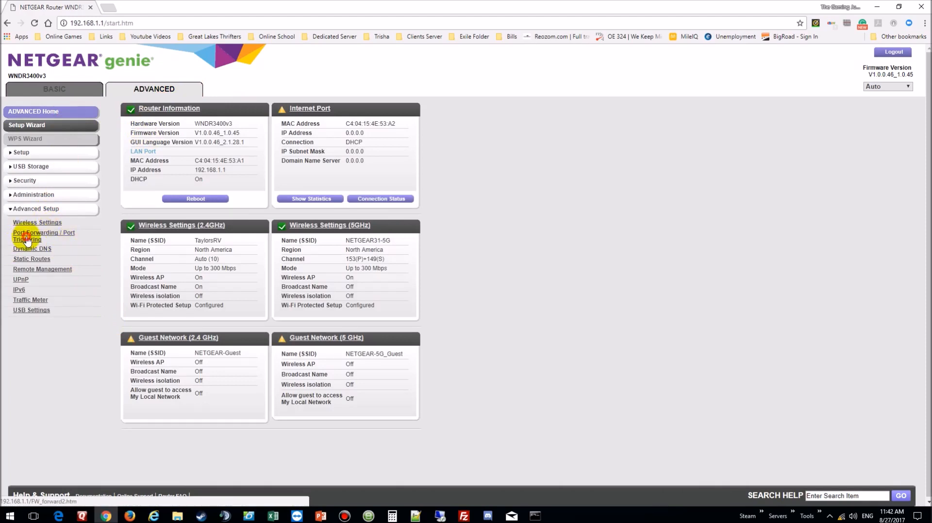
left_click(44, 236)
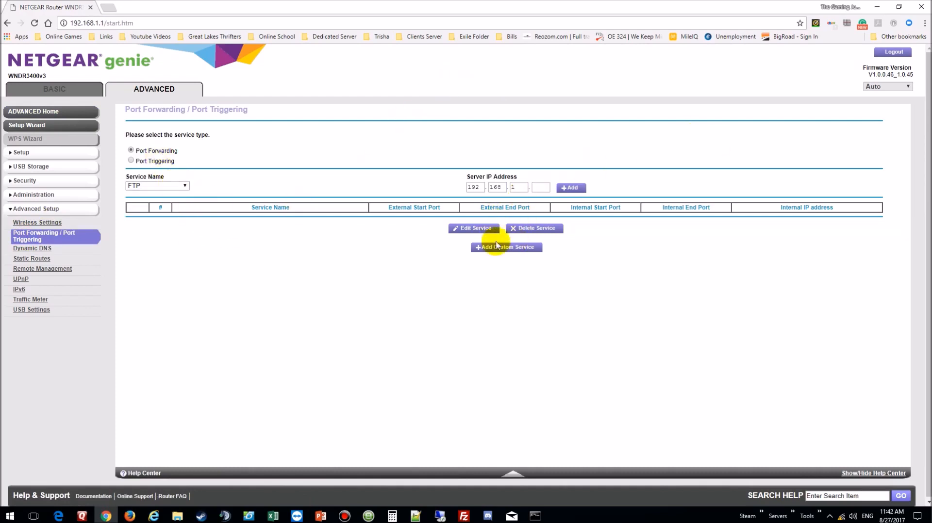
left_click(505, 246)
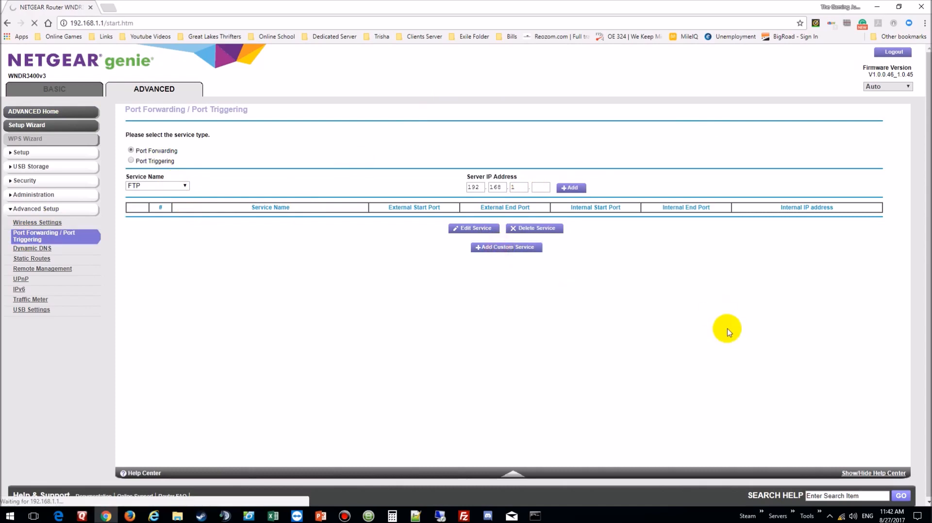
- Name the custom service ArmA 3 with external ports 2302–2305
left_click(506, 246)
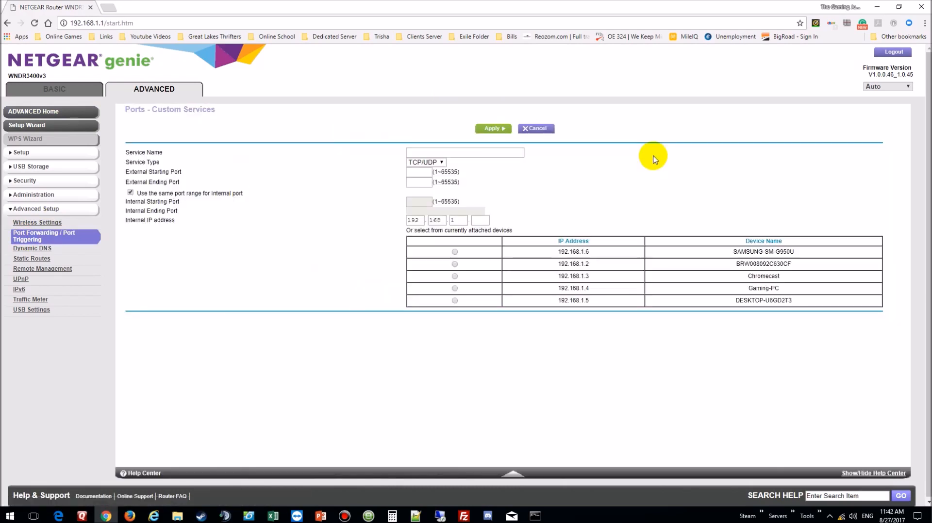
mouse_move(601, 516)
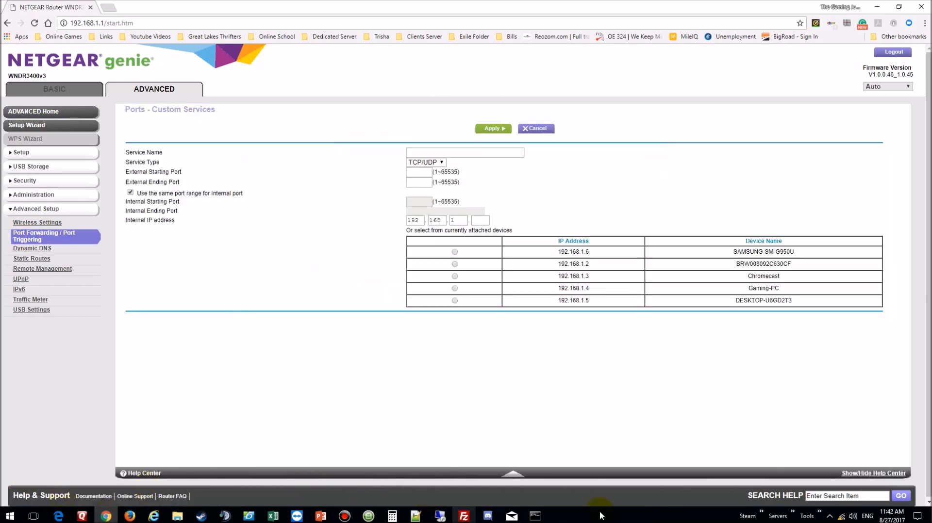
left_click(534, 515)
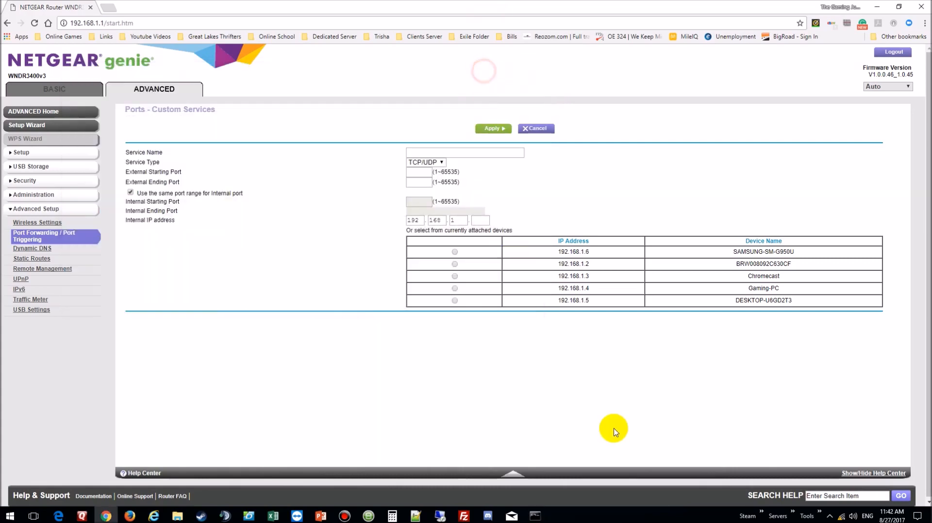
mouse_move(582, 305)
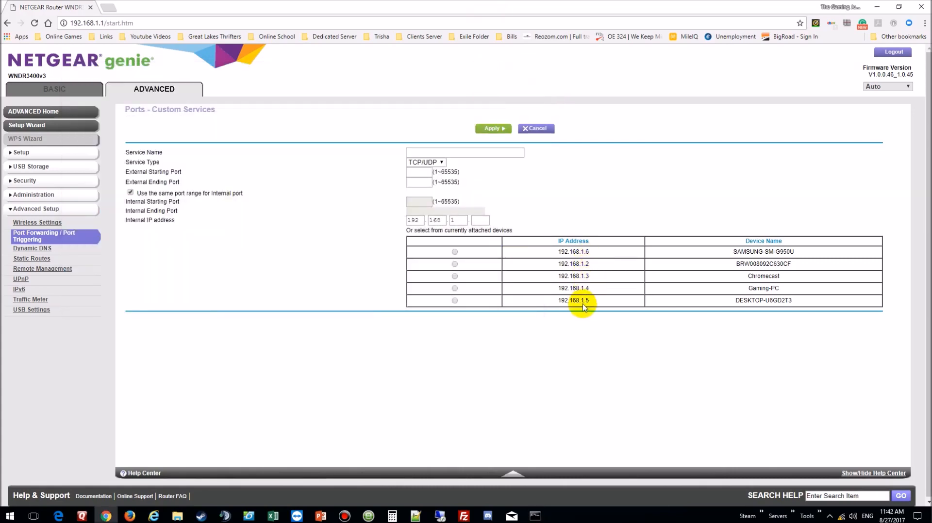
mouse_move(591, 300)
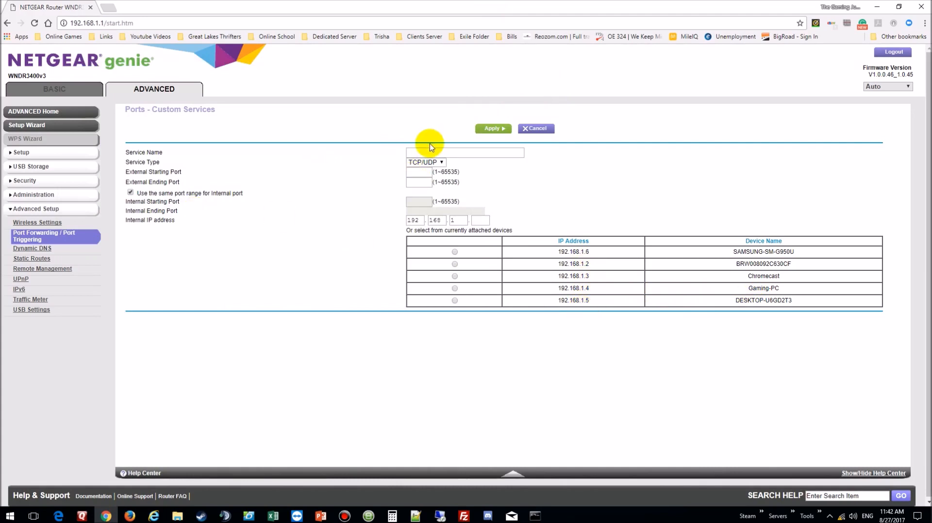
left_click(465, 152)
type("Arma")
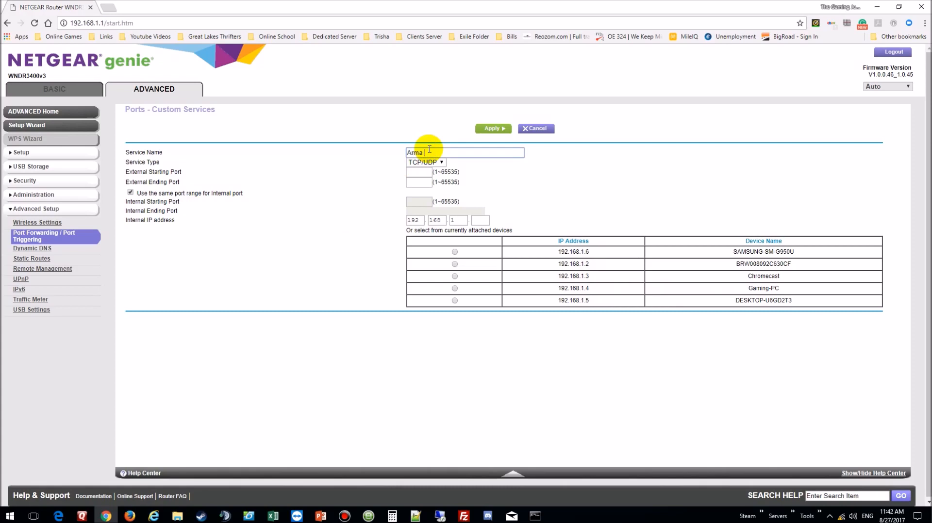
key("Backspace")
type("A 3")
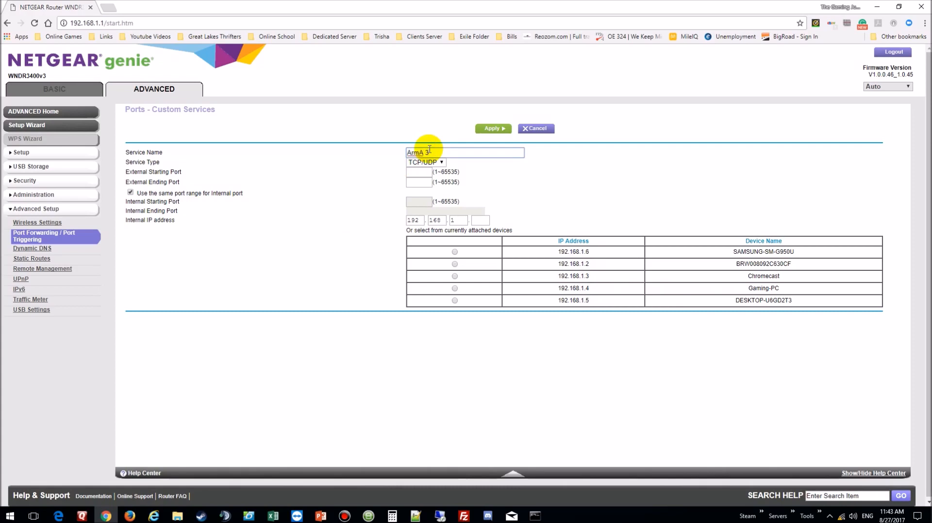
left_click(418, 172)
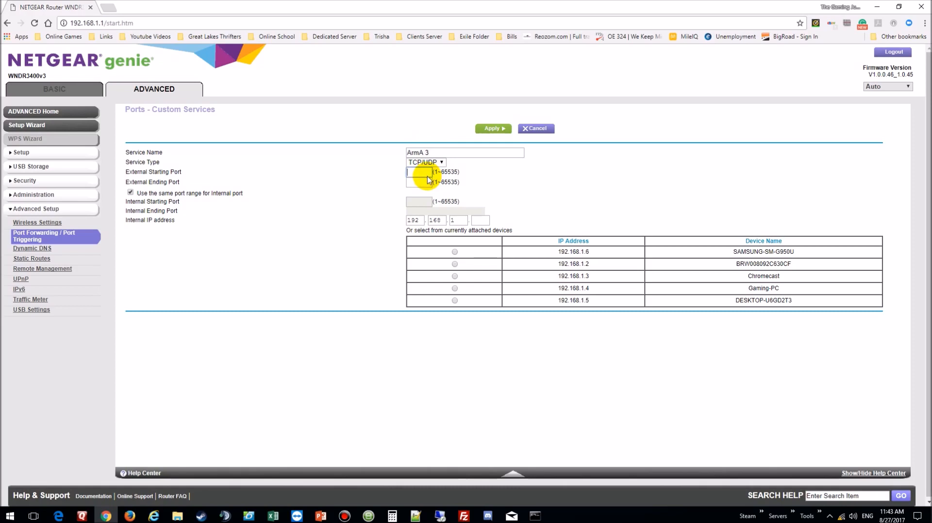
type("2302")
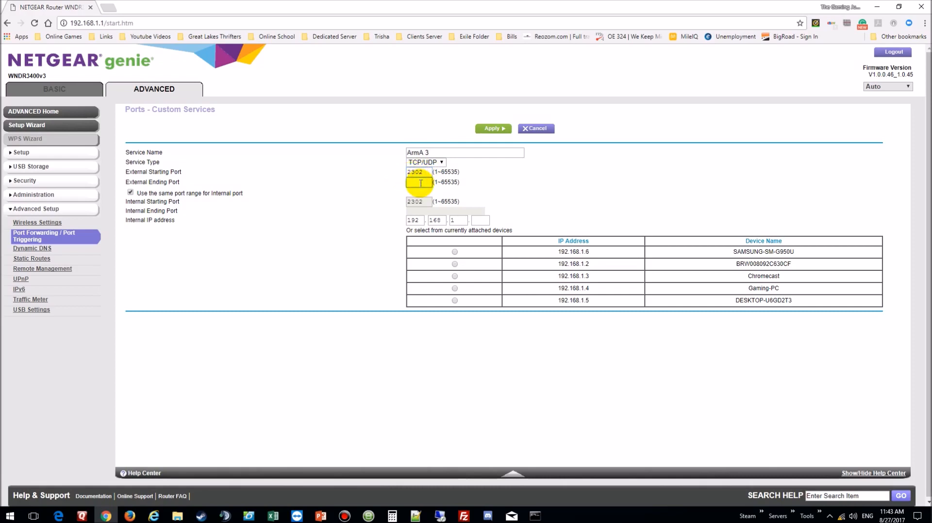
type("2305")
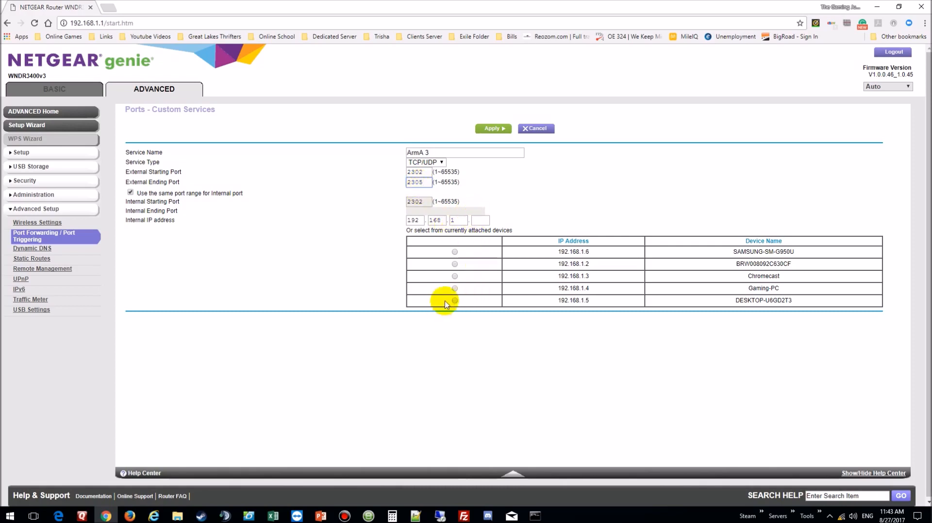
- Point the ArmA 3 rule at 192.168.1.5 and apply it
left_click(454, 300)
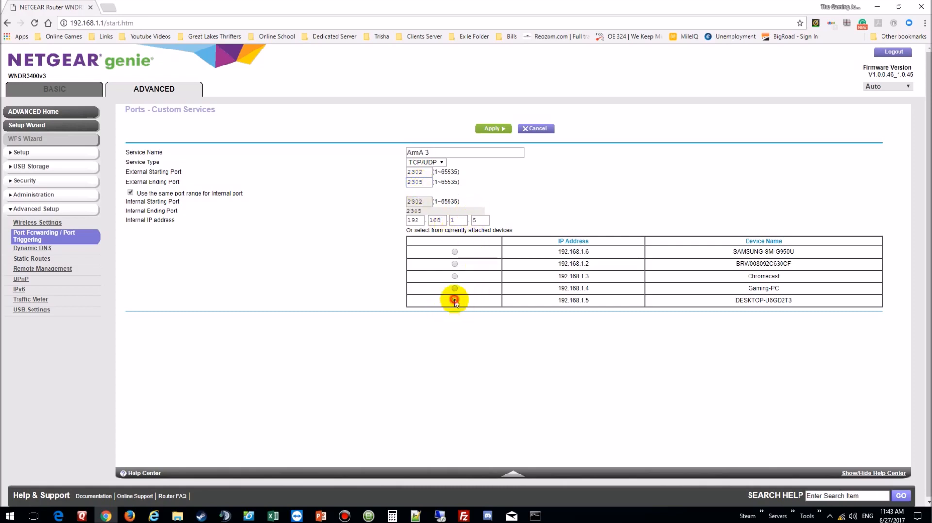
left_click(454, 300)
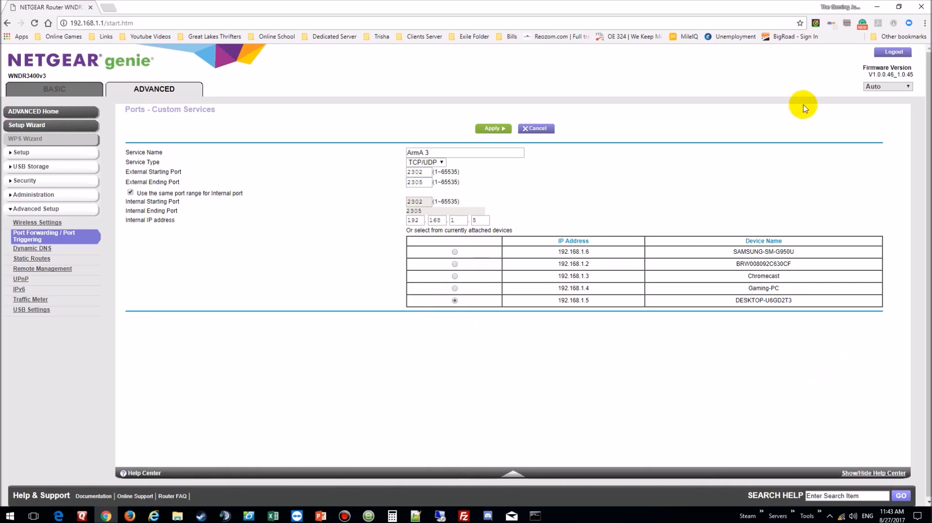
left_click(493, 128)
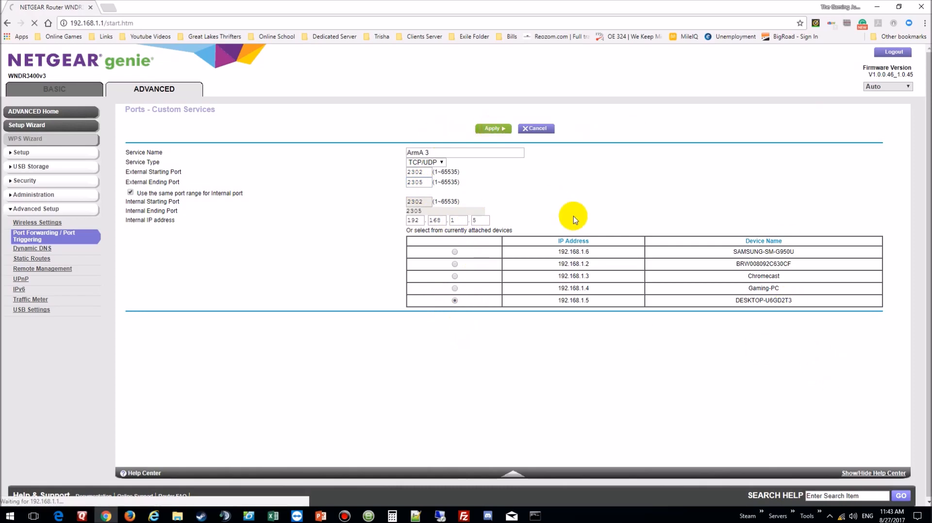
left_click(491, 128)
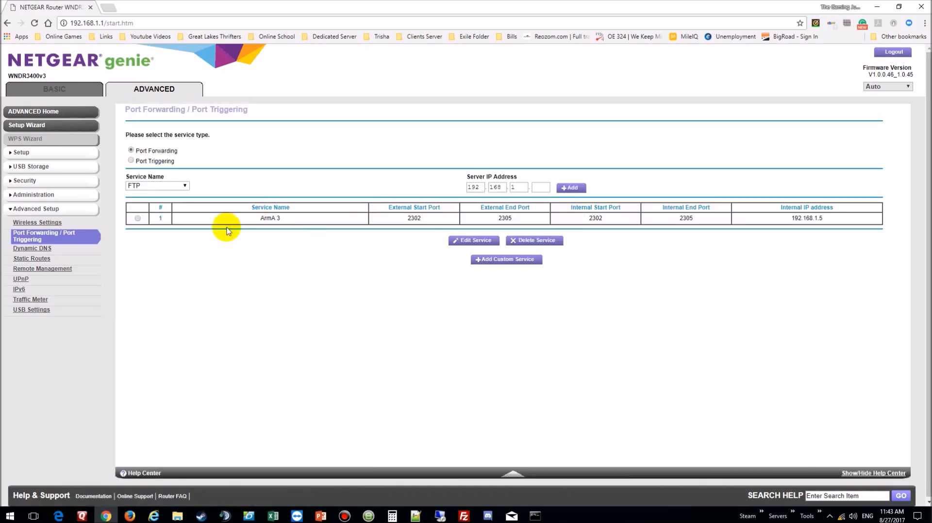
- Start a new custom service named Steam with starting port 27014
left_click(506, 259)
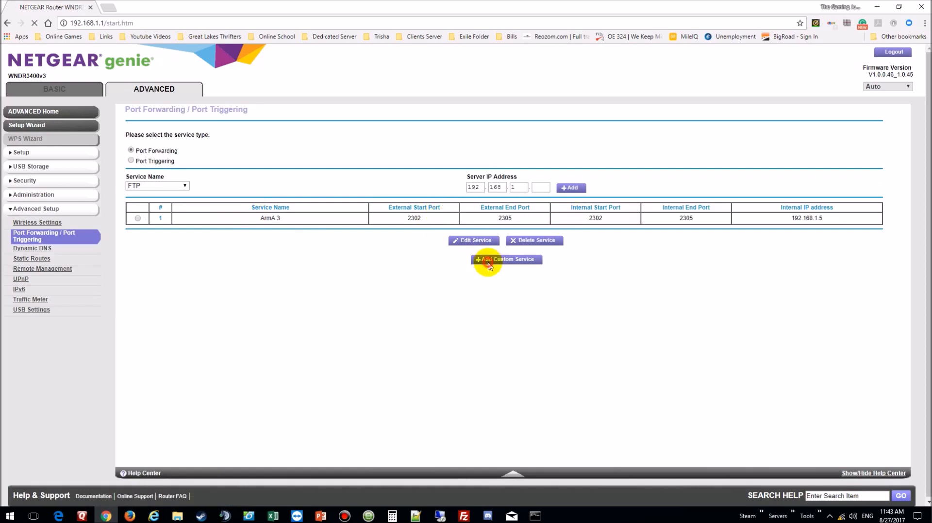
left_click(505, 259)
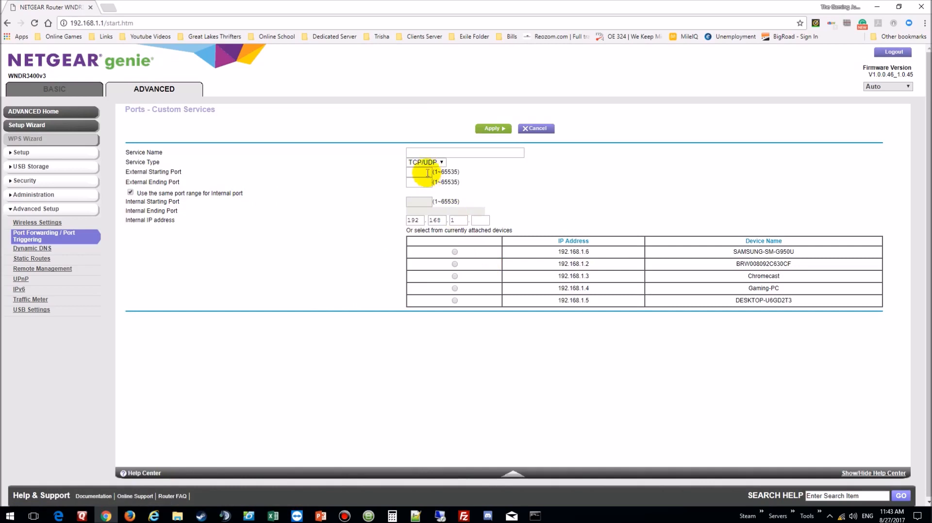
type("S")
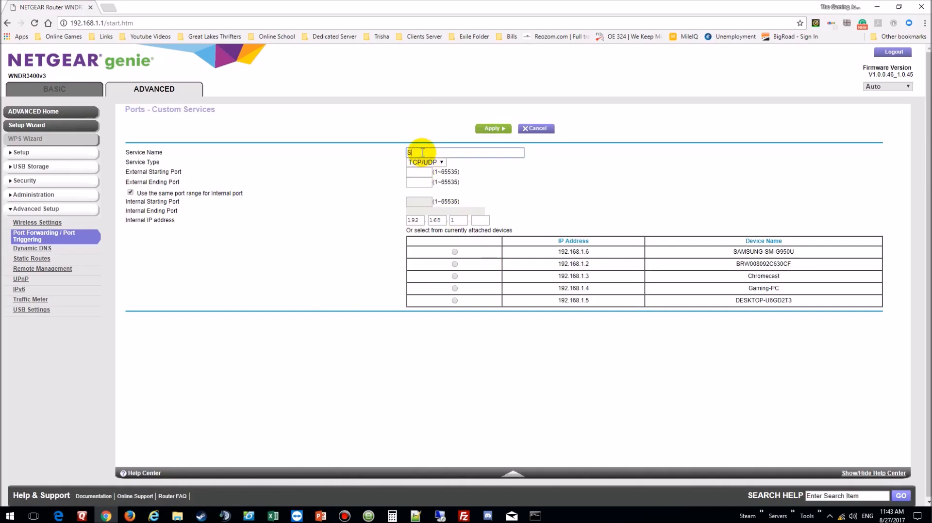
type("team")
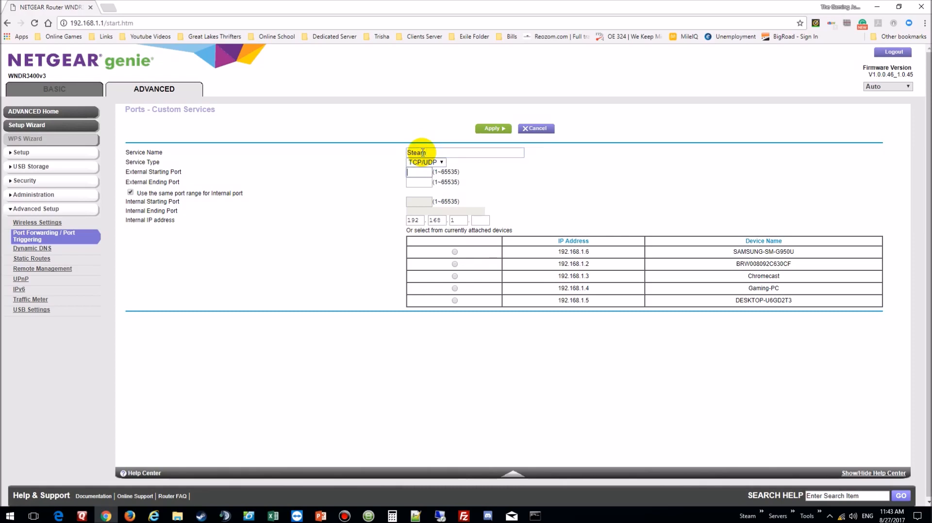
type("27014")
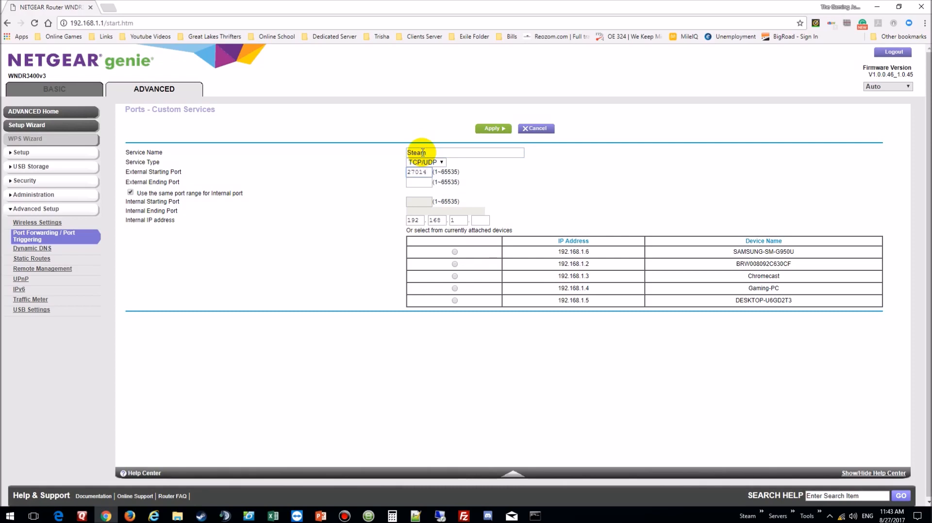
- Set ending port 27020, select 192.168.1.5 and apply the Steam rule
left_click(417, 172)
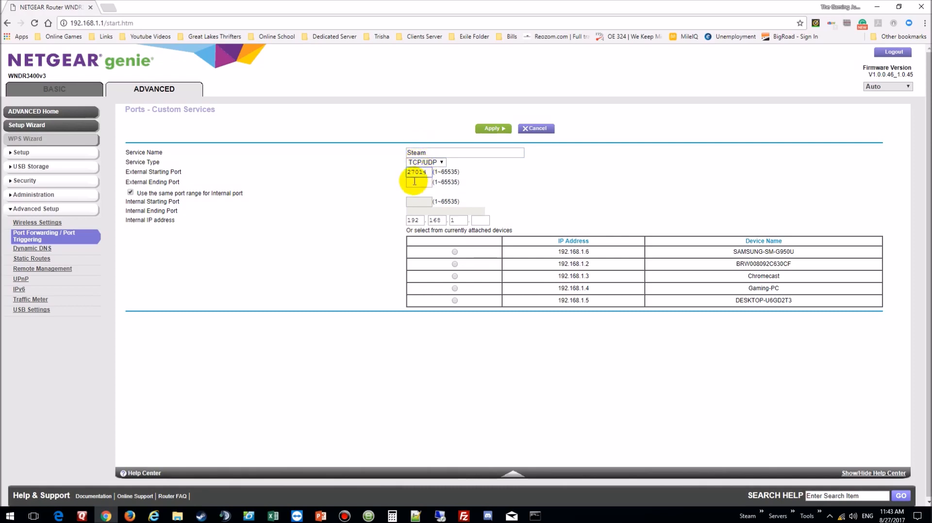
left_click(418, 182)
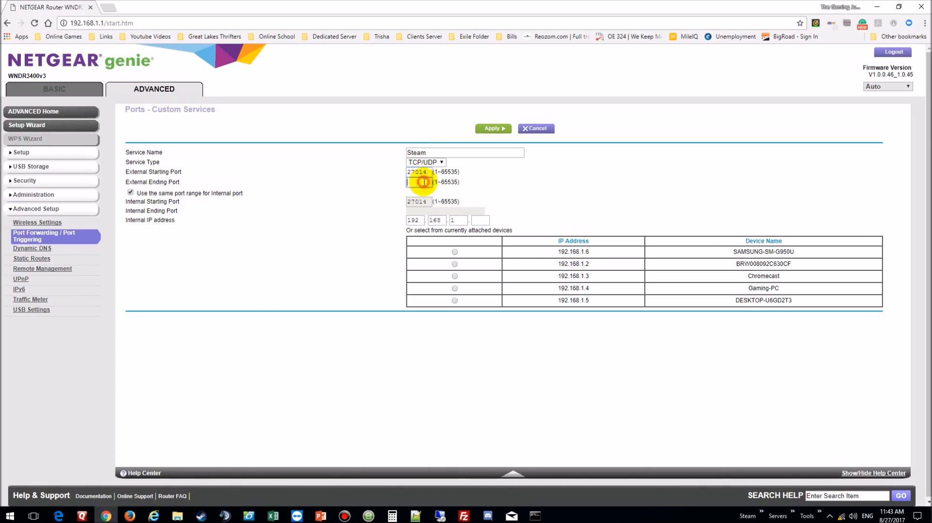
left_click(422, 181)
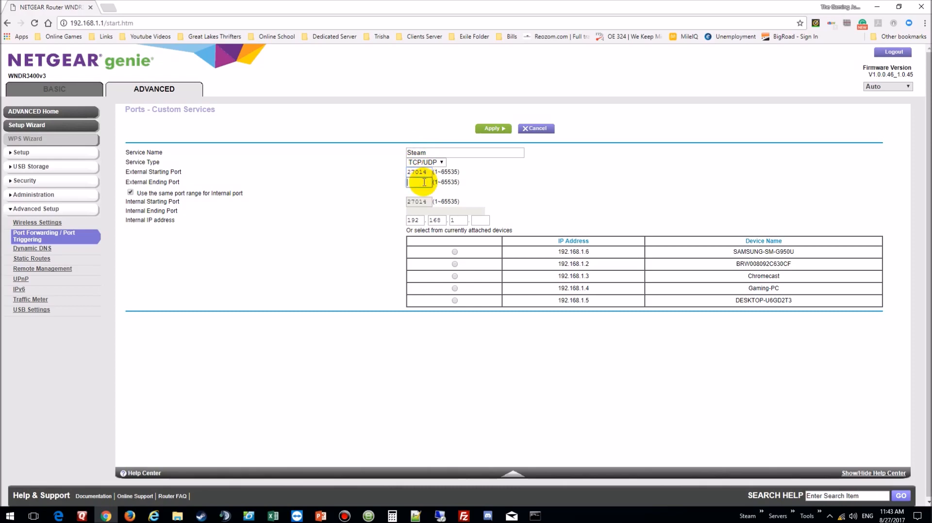
type("27020")
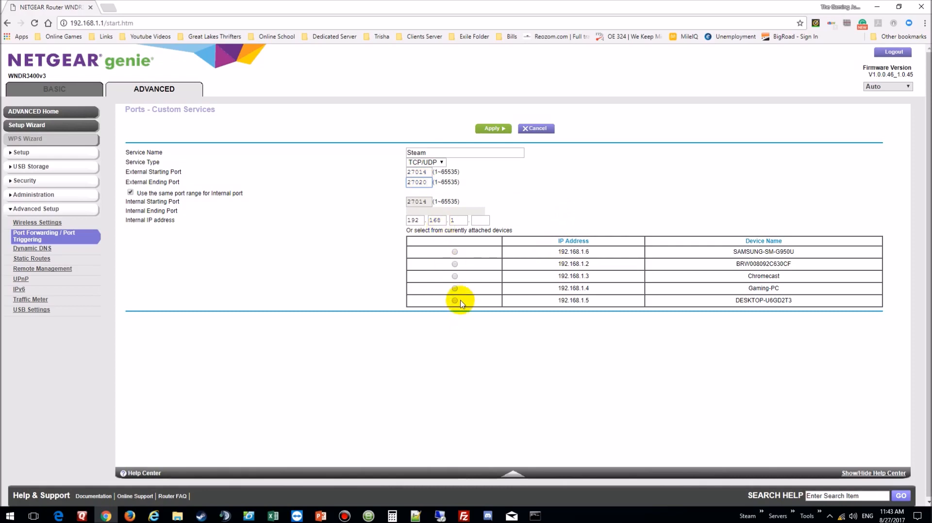
left_click(454, 300)
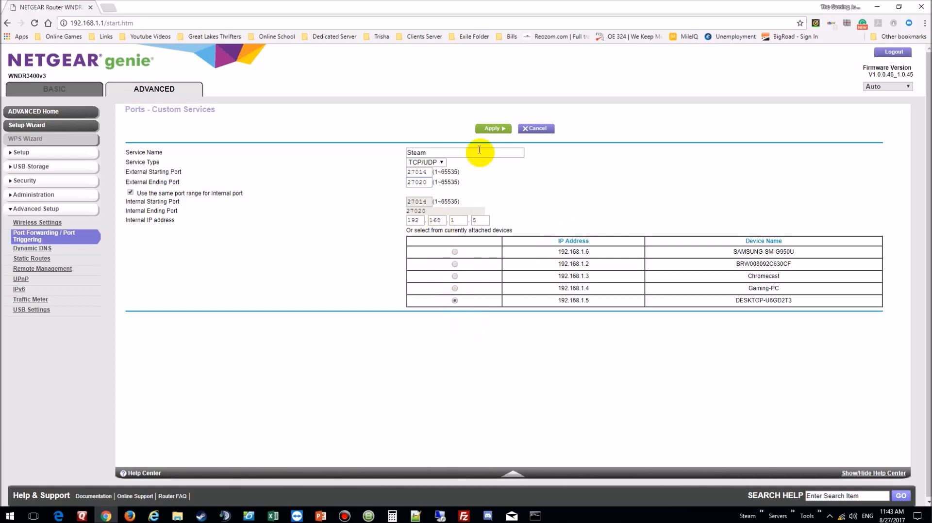
left_click(492, 128)
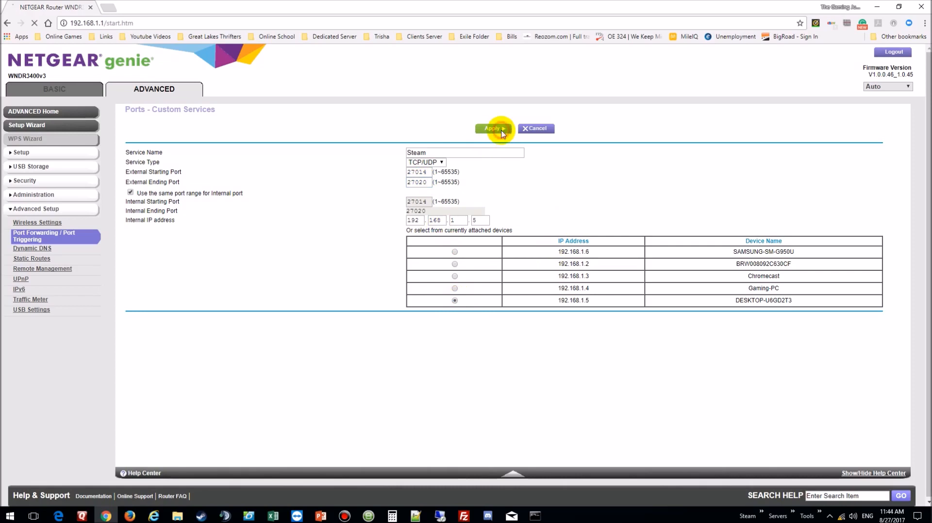
- Confirm Apply so Steam 27014–27020 to 192.168.1.5 joins the table
left_click(493, 128)
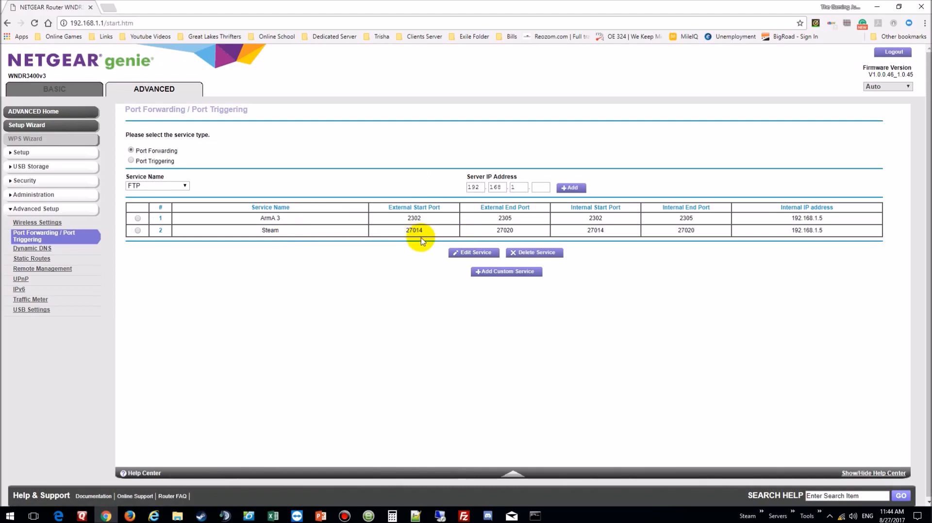
mouse_move(510, 245)
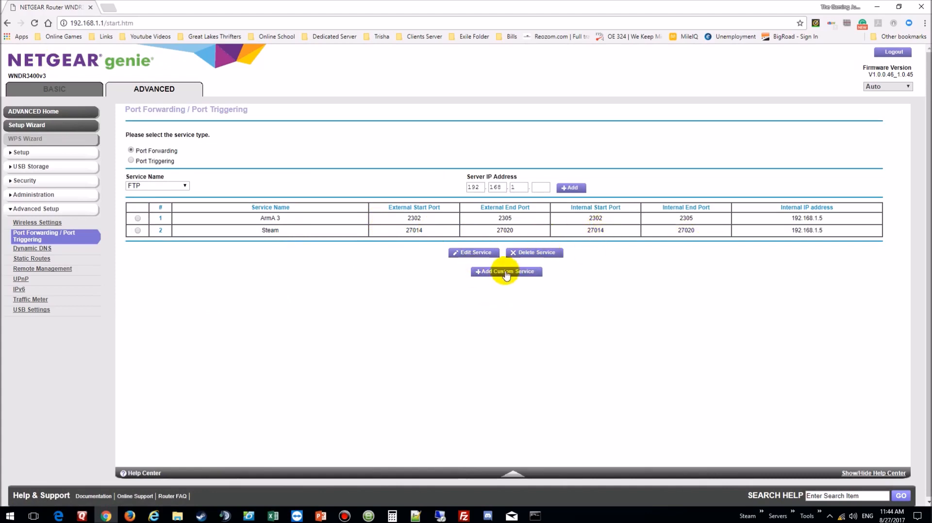
- Start a custom service named ARK with port 3802
left_click(505, 271)
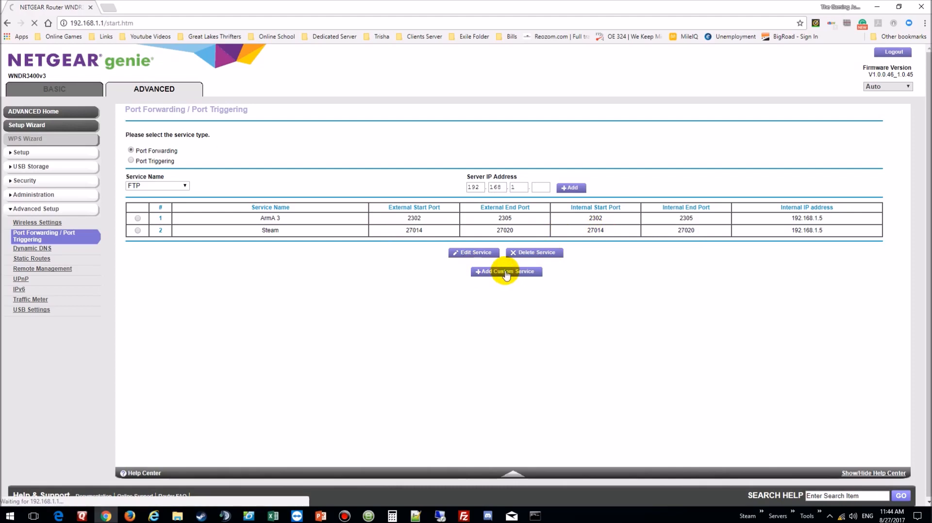
left_click(506, 272)
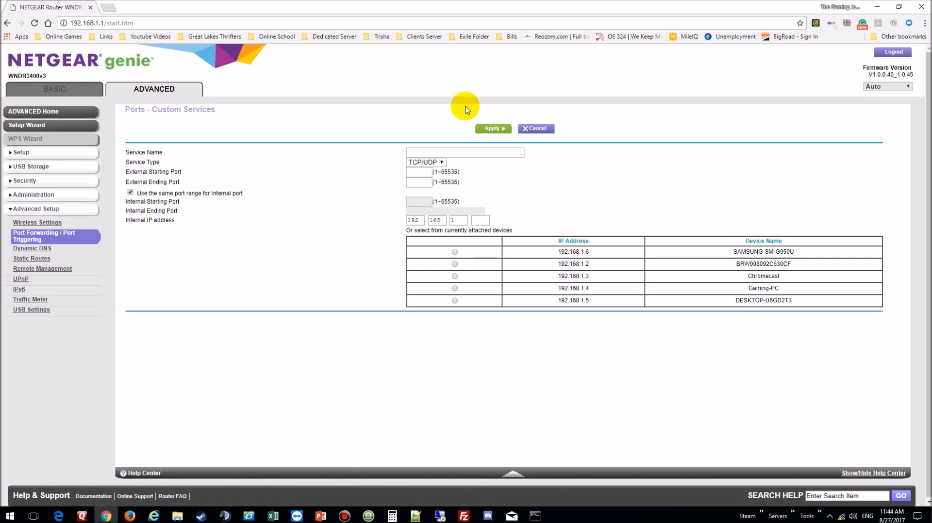
mouse_move(346, 193)
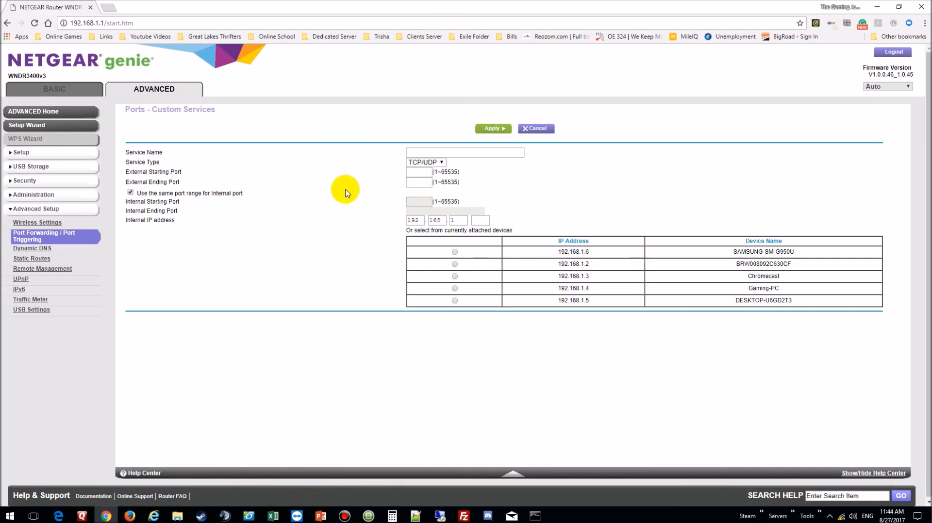
type("ARK")
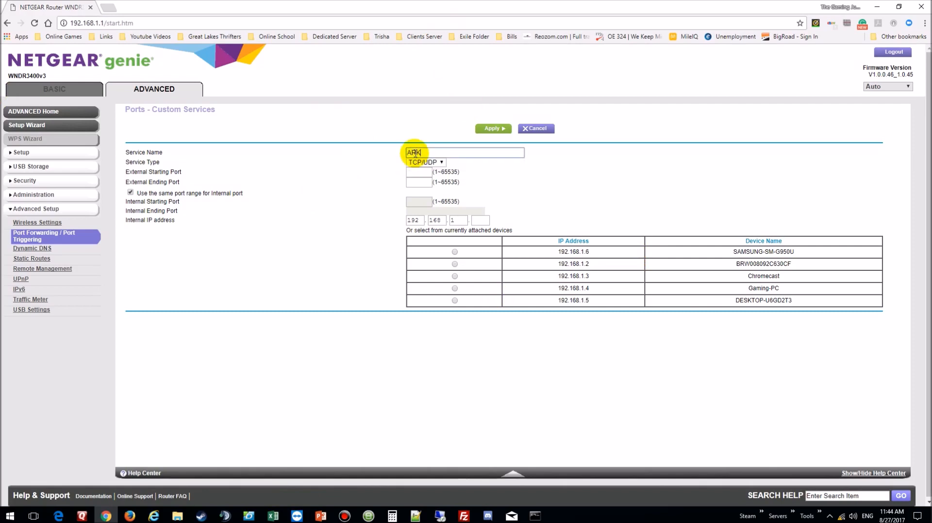
left_click(418, 172)
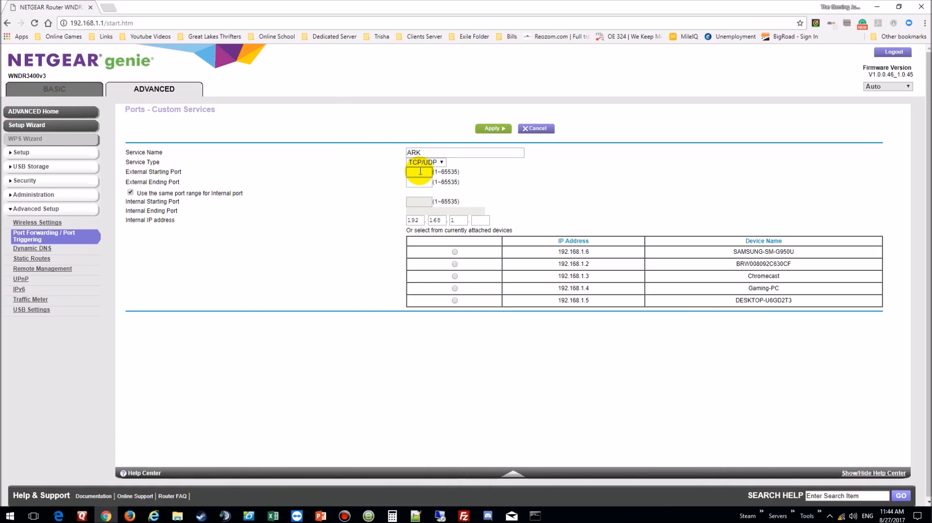
type("3802")
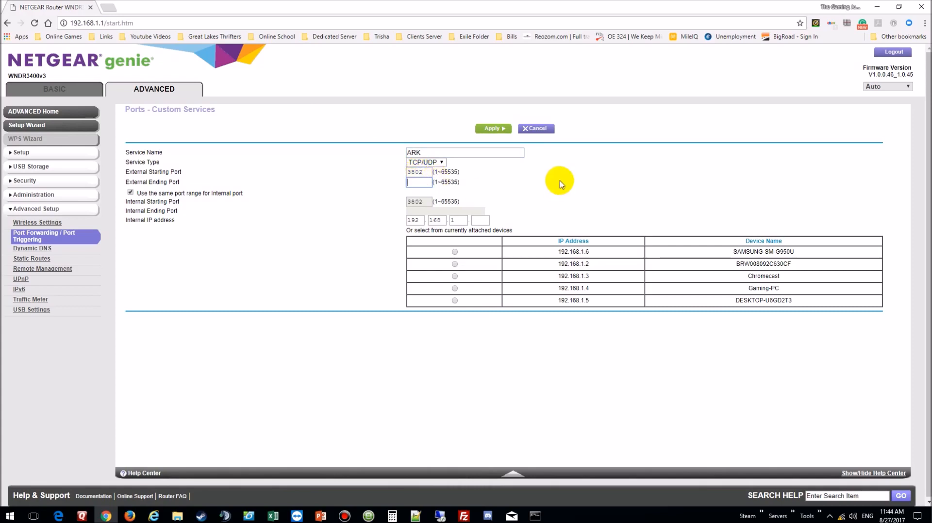
type("3802")
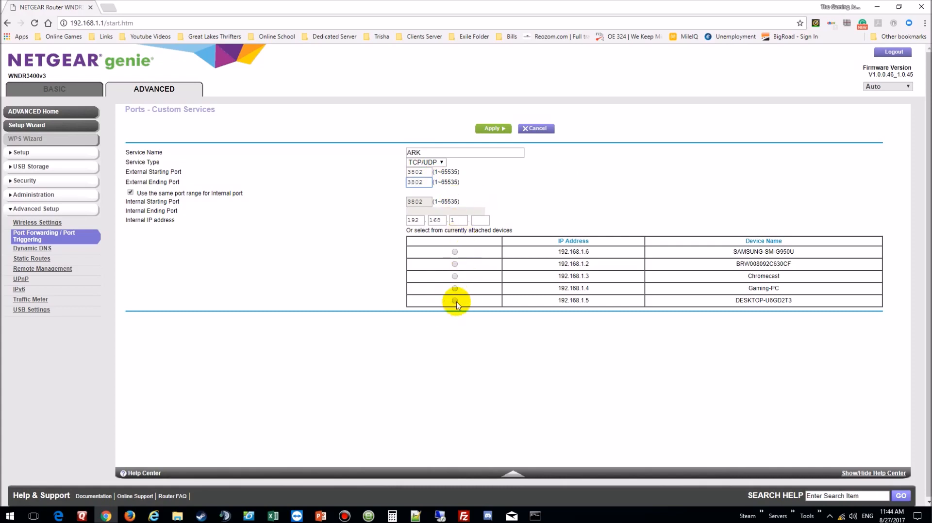
- Point the ARK rule at 192.168.1.5 and apply it
left_click(454, 300)
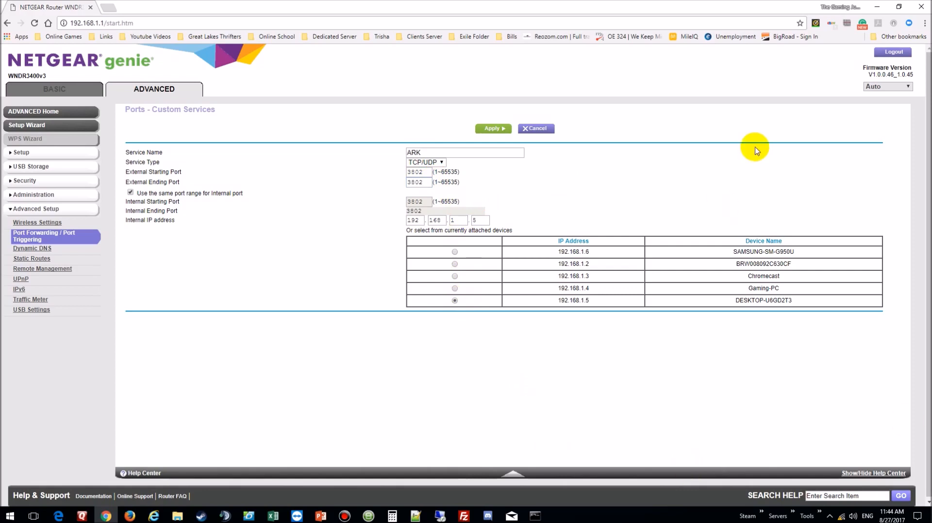
left_click(492, 128)
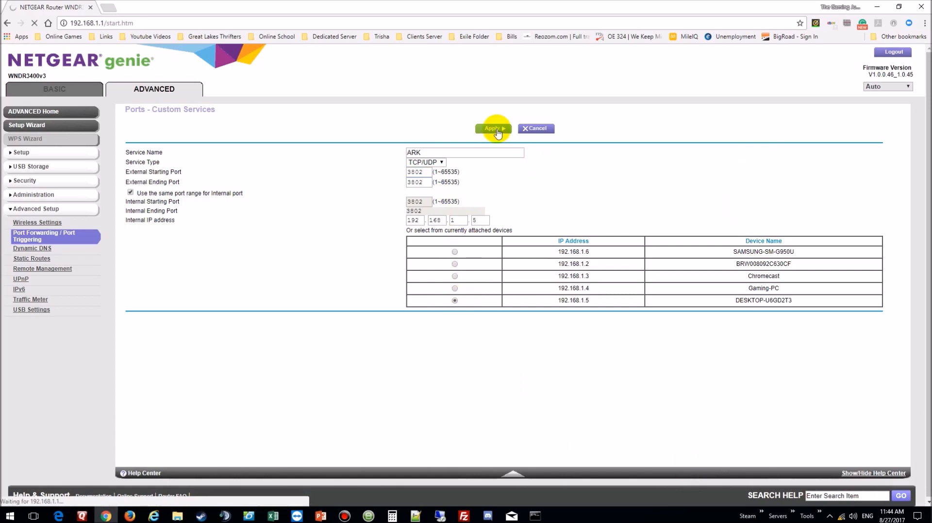
- Finish applying ARK 3802 to 192.168.1.5 and begin another custom service
left_click(493, 128)
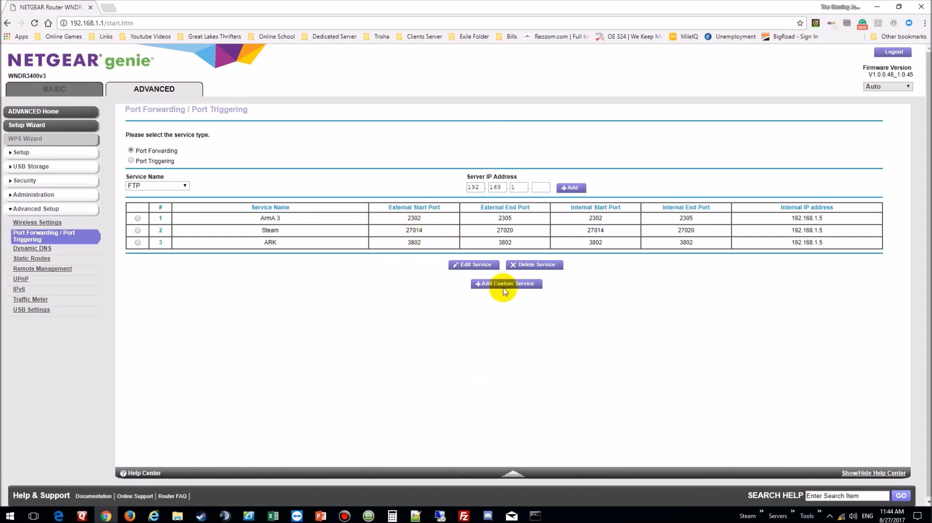
left_click(506, 283)
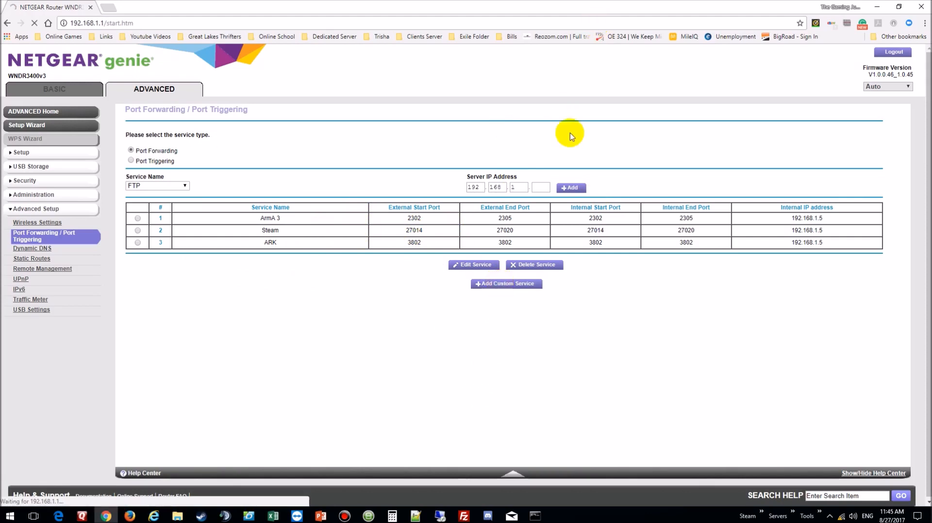
- Name the service 7 Days to Die, port 4802, forwarded to 192.168.1.5
left_click(506, 283)
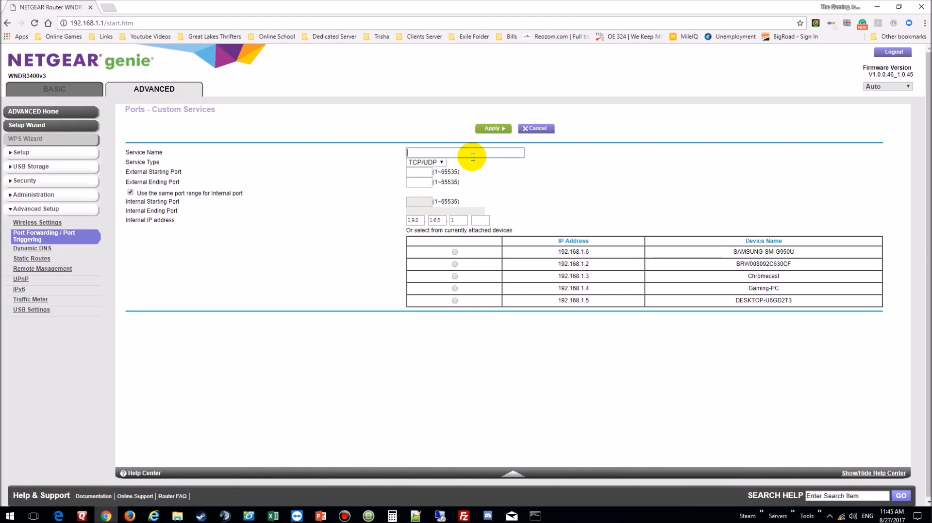
type("7Days")
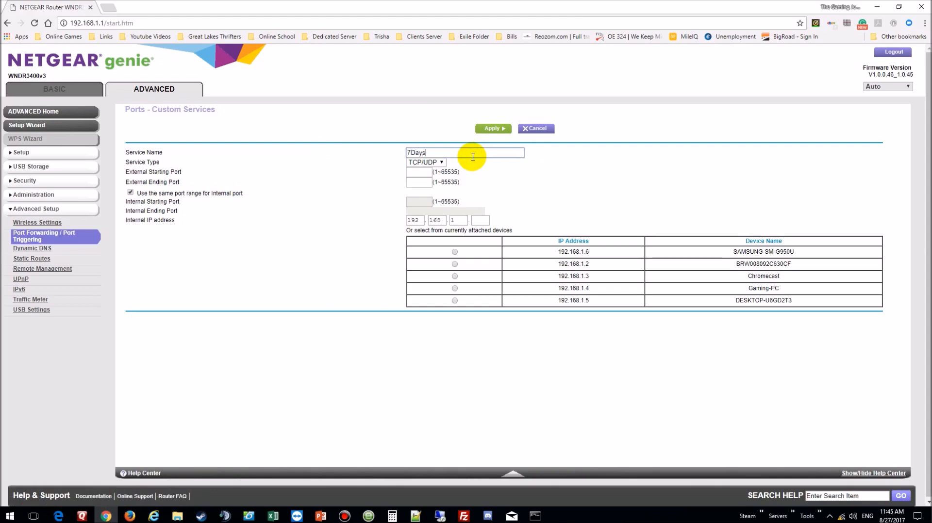
type("tp")
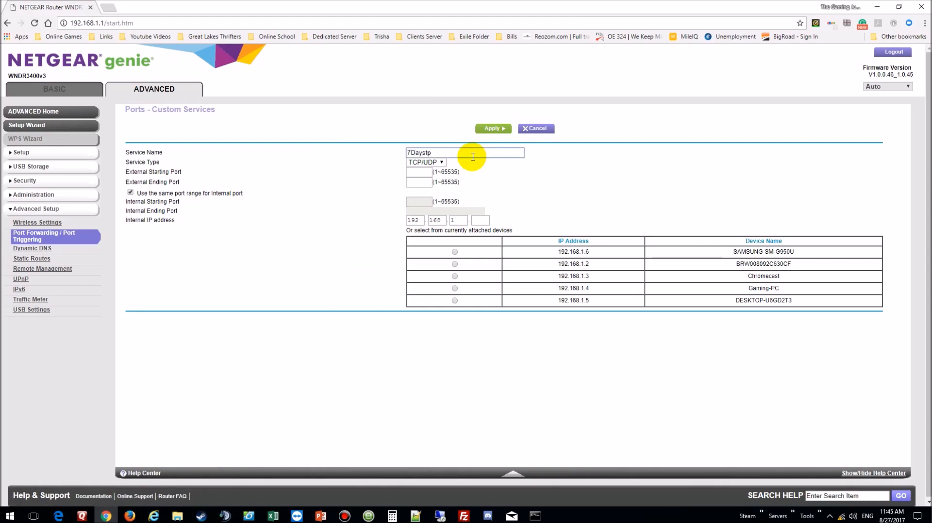
type("7 D")
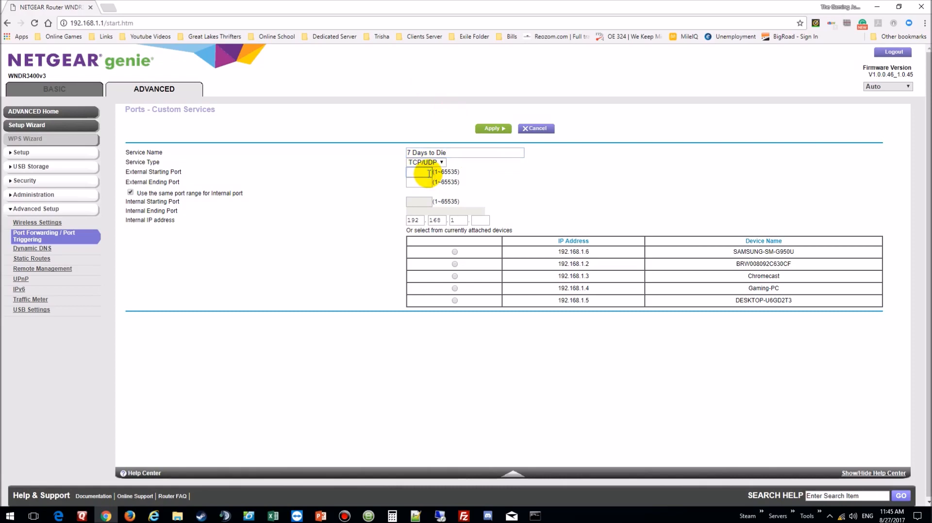
left_click(416, 172)
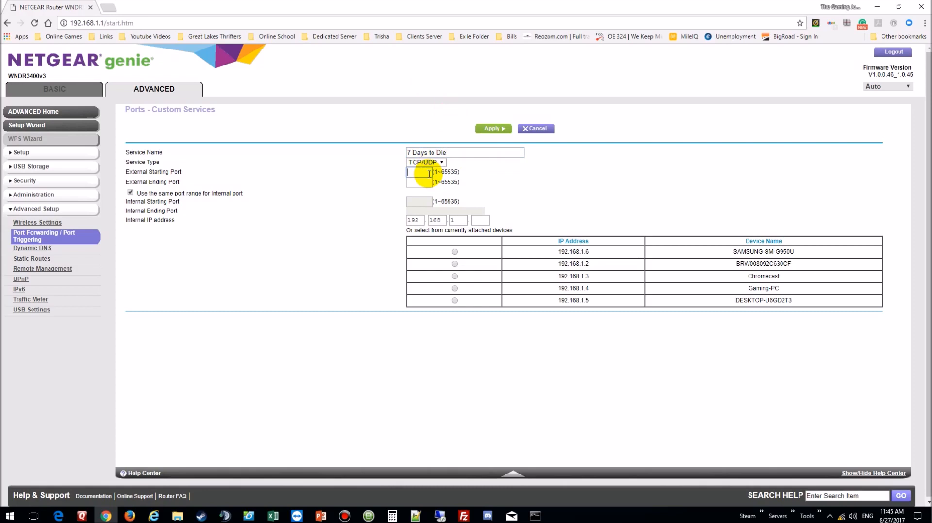
type("4802")
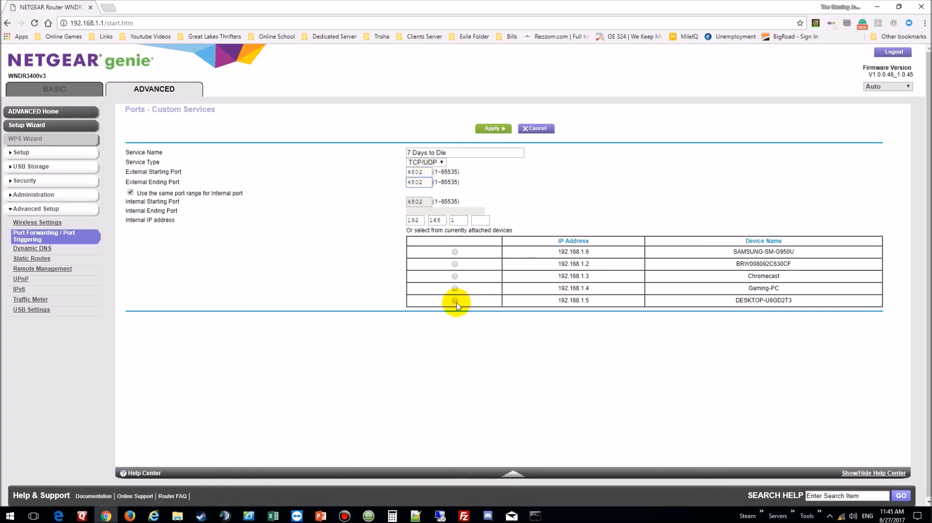
left_click(454, 301)
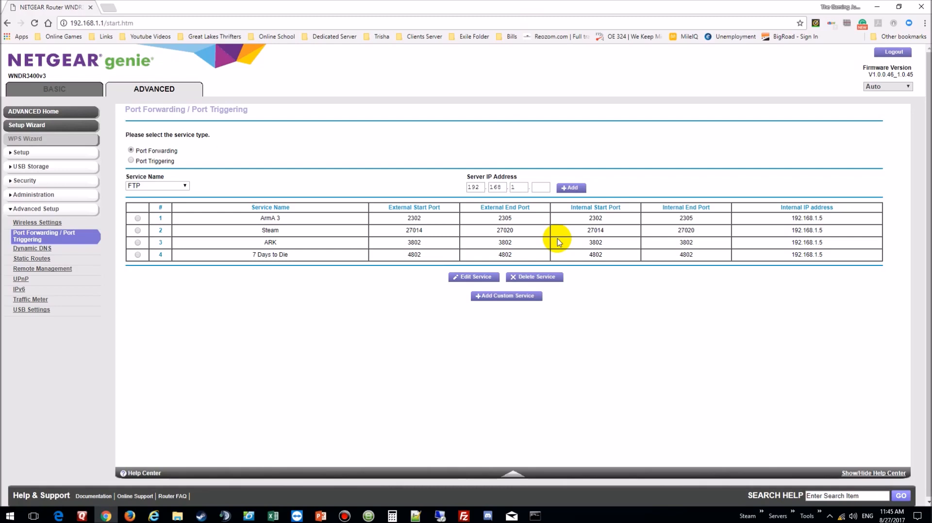
mouse_move(376, 240)
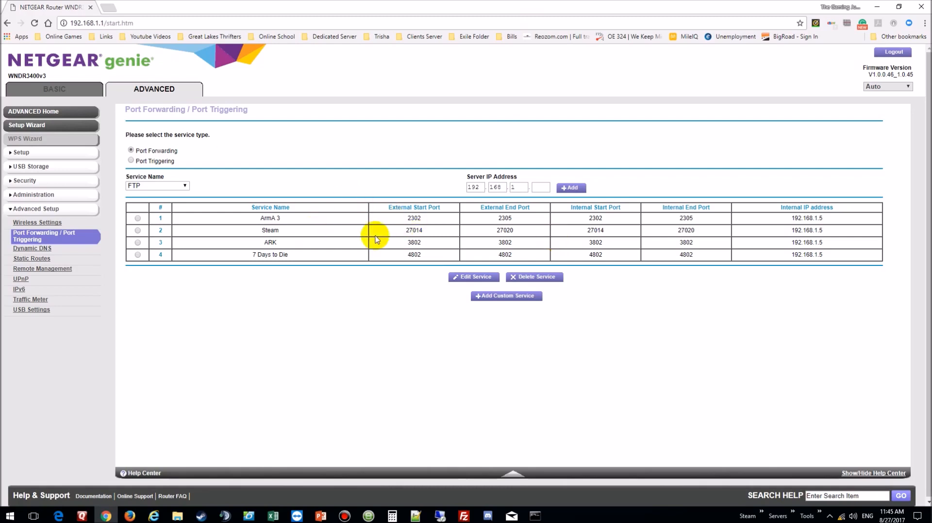
mouse_move(636, 241)
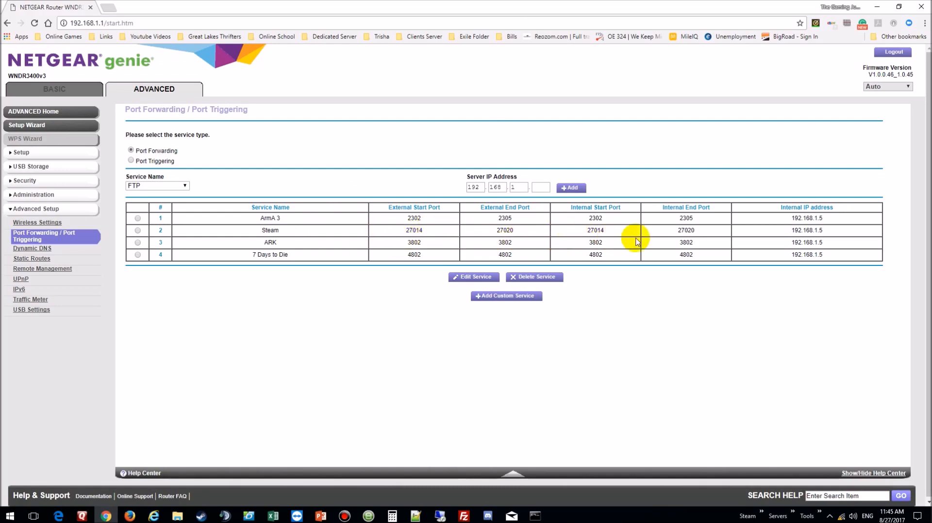
mouse_move(529, 347)
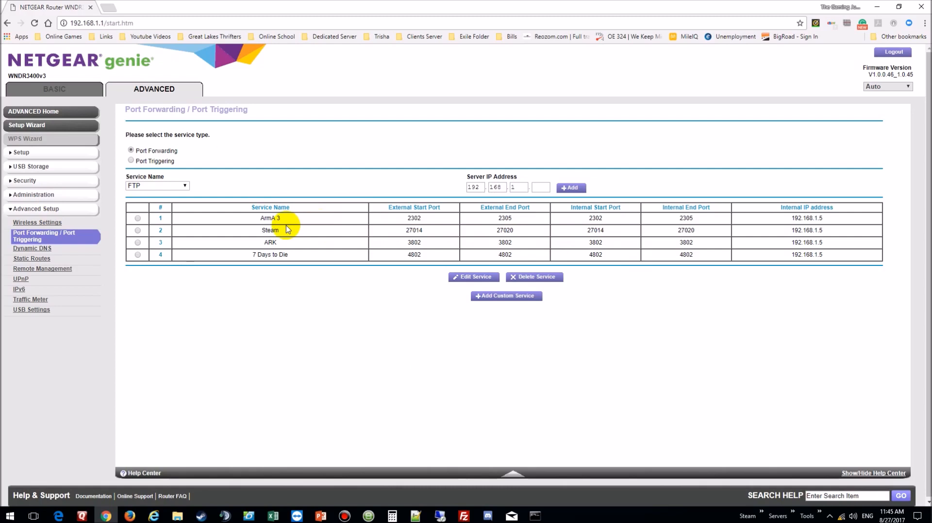
mouse_move(286, 246)
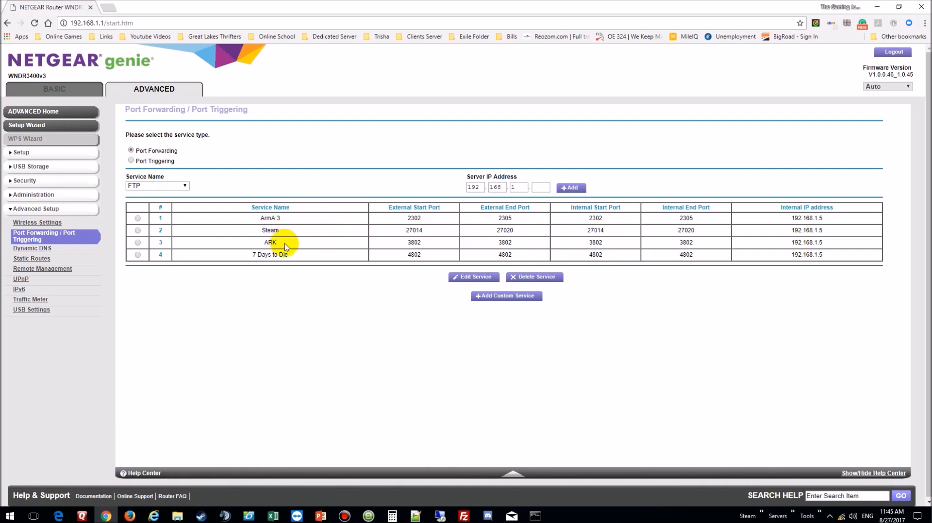
mouse_move(720, 409)
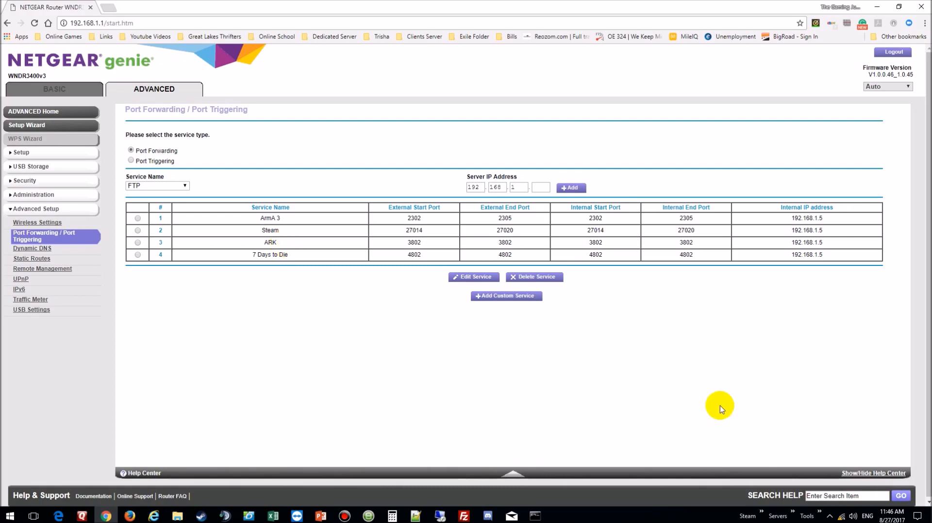
mouse_move(660, 327)
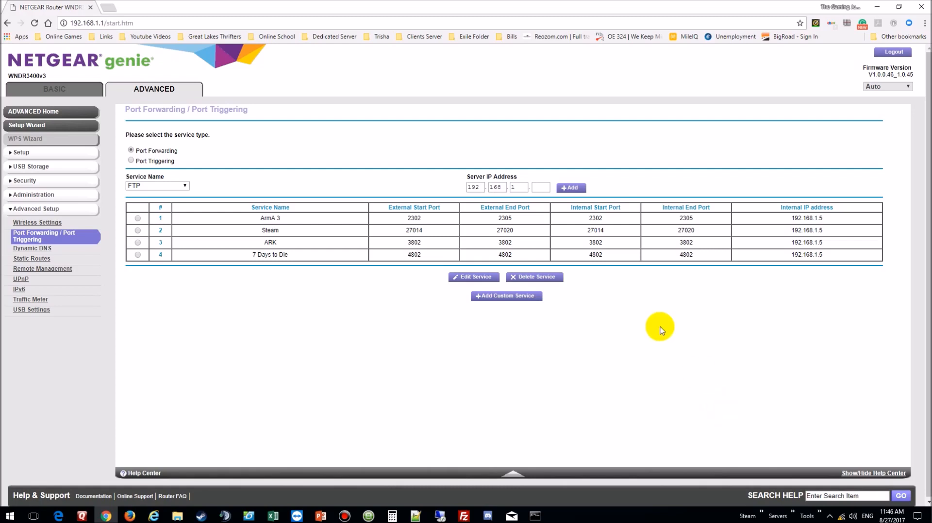
mouse_move(661, 190)
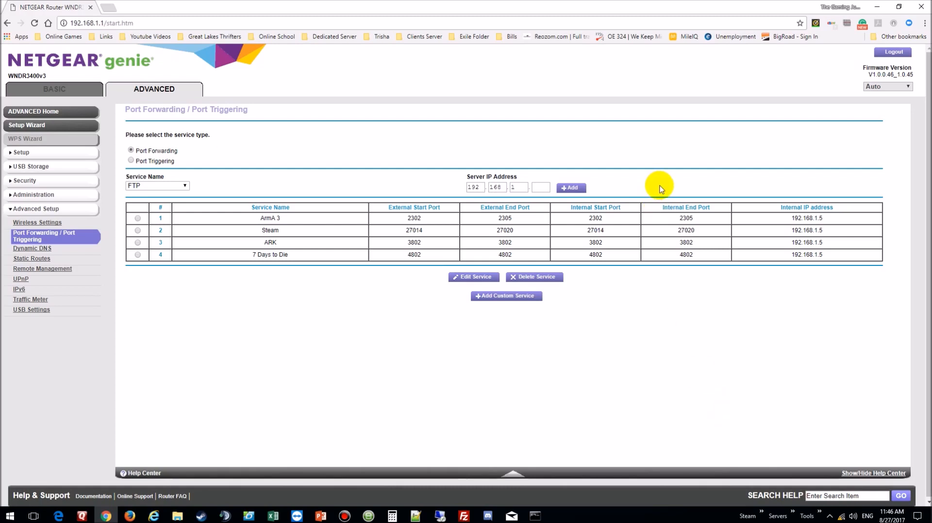